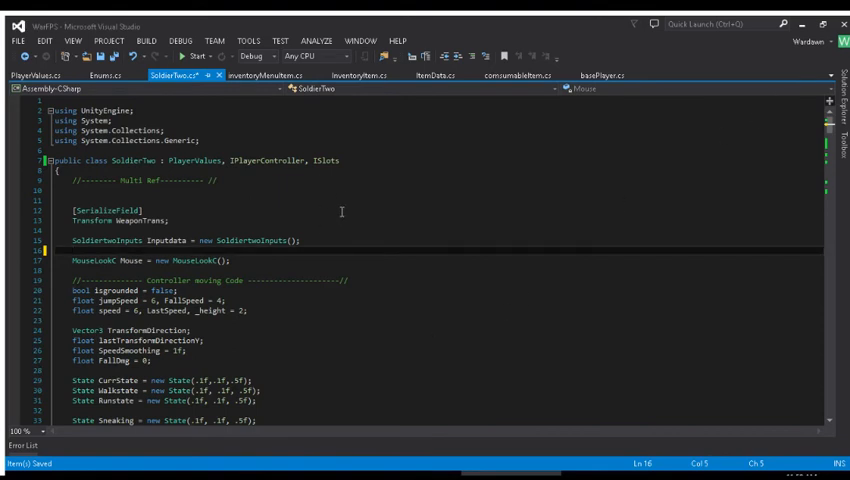
scroll("down", 3)
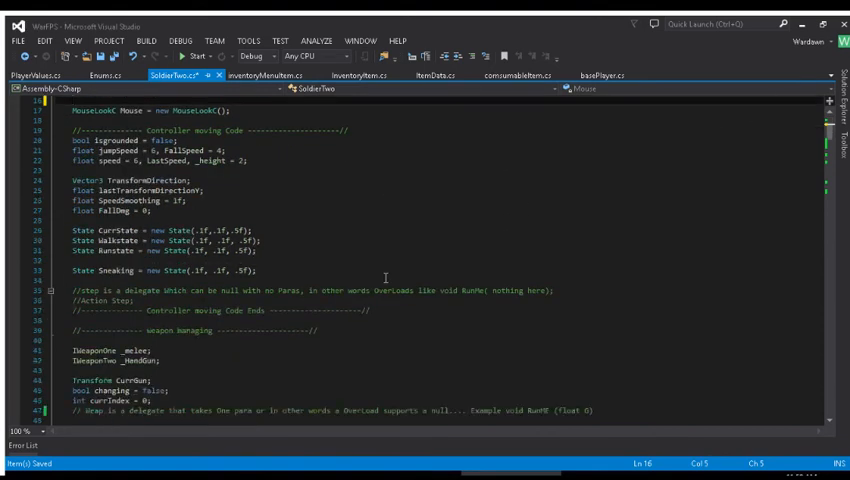